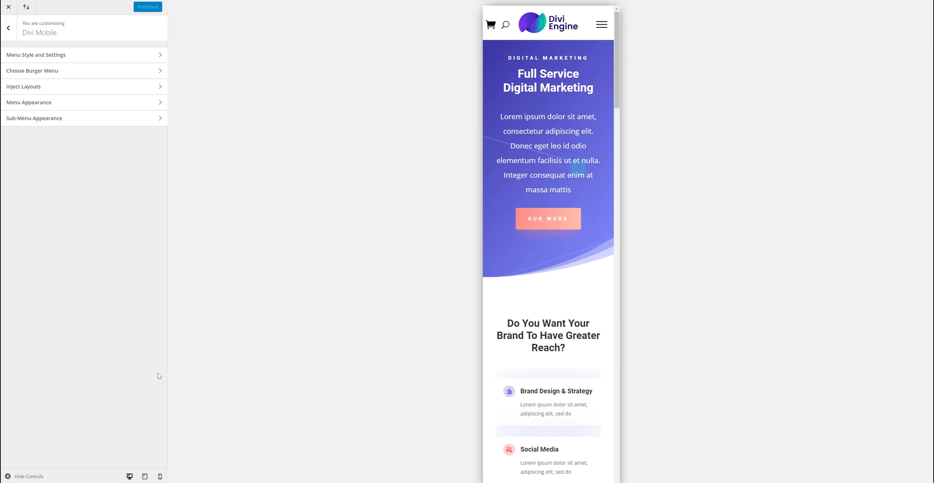
{"action": "mouse_move", "coordinate": [159, 405]}
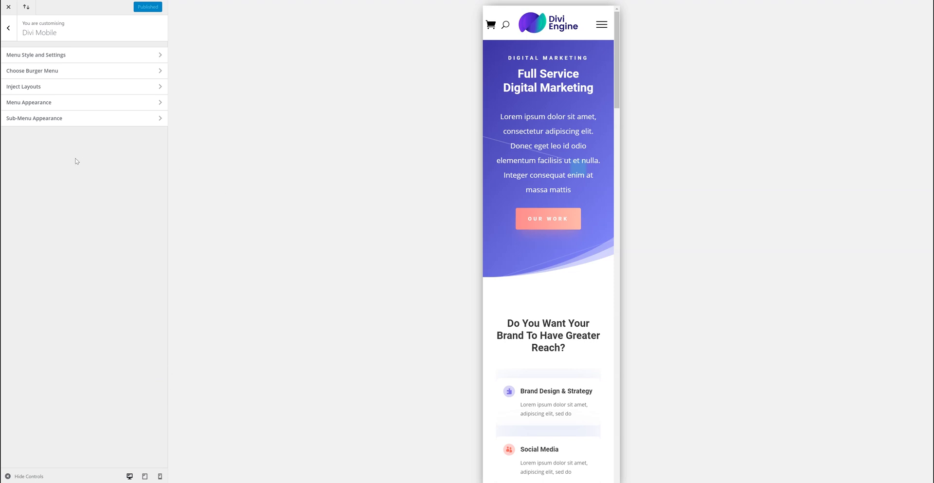
{"action": "mouse_move", "coordinate": [85, 141]}
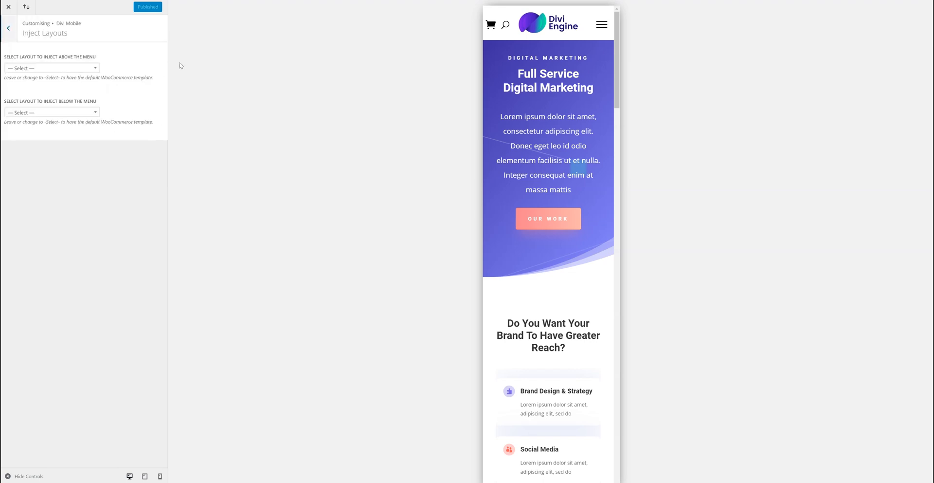
Step: Expand the mobile menu in the Customizer preview via the hamburger icon
{"action": "left_click", "coordinate": [602, 24]}
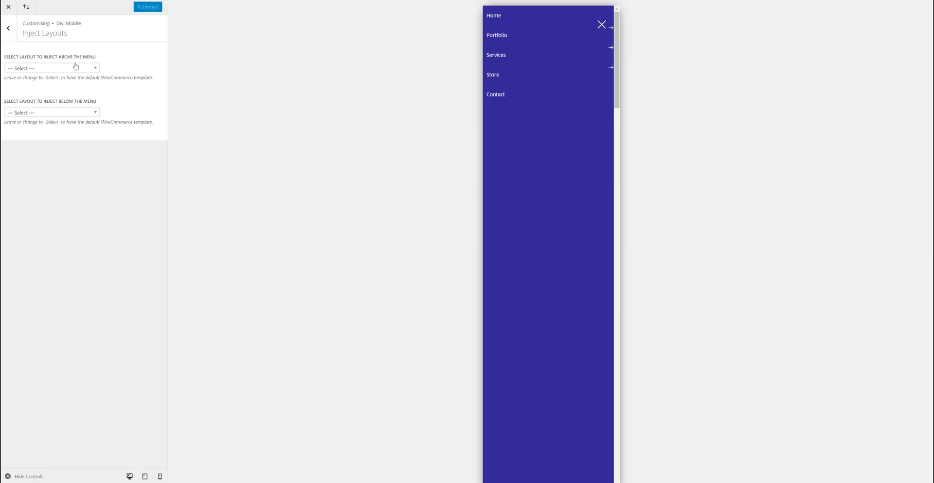
{"action": "mouse_move", "coordinate": [164, 59]}
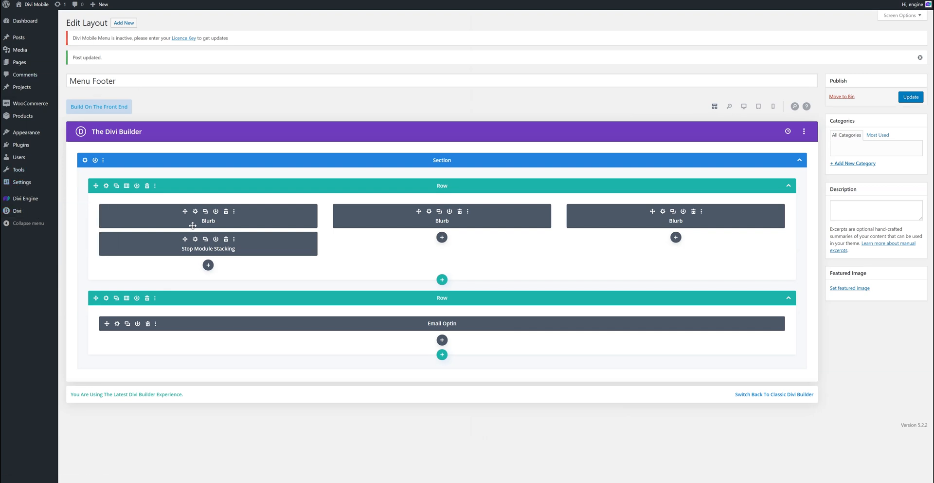
Step: Inspect the Menu Head layout in Divi > Divi Library, then return to the Customizer tab
{"action": "left_click", "coordinate": [16, 210]}
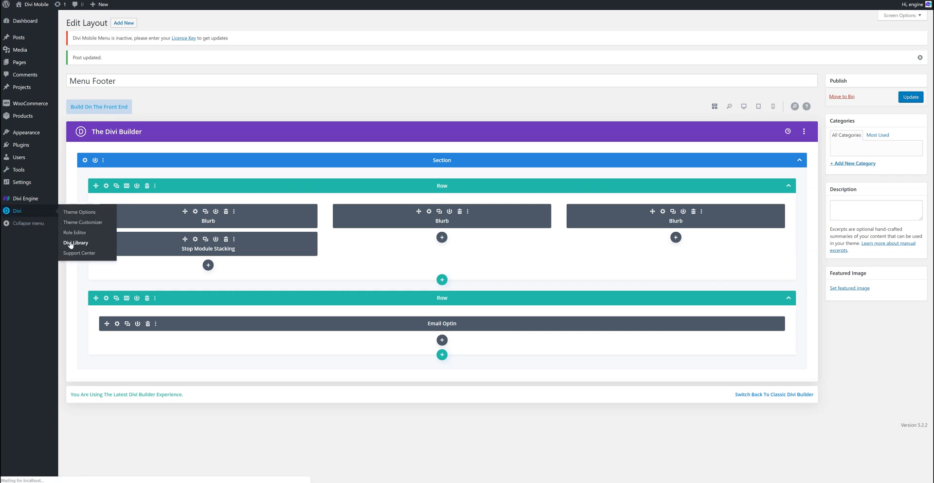
{"action": "left_click", "coordinate": [76, 242]}
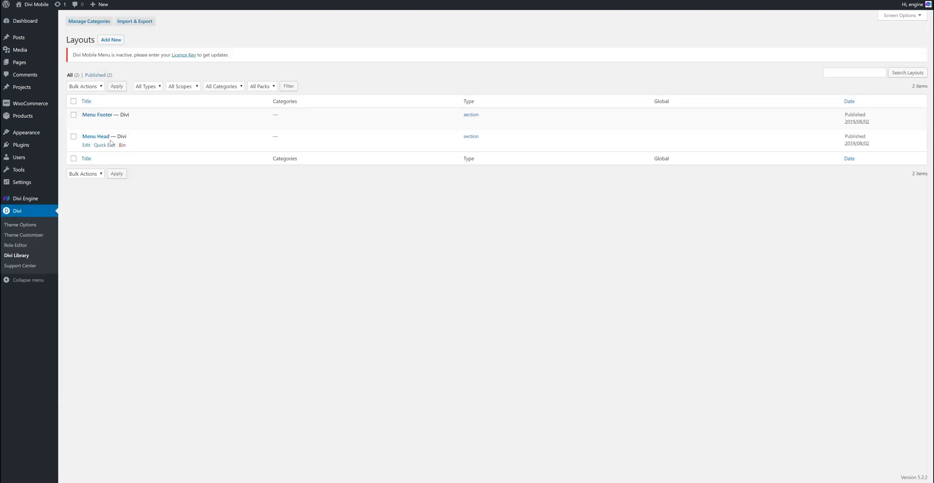
{"action": "left_click", "coordinate": [87, 145]}
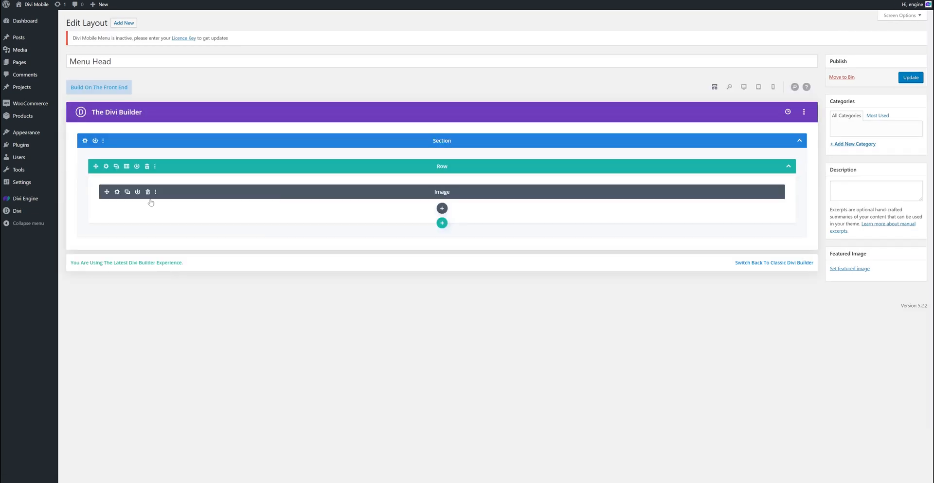
{"action": "left_click", "coordinate": [118, 191]}
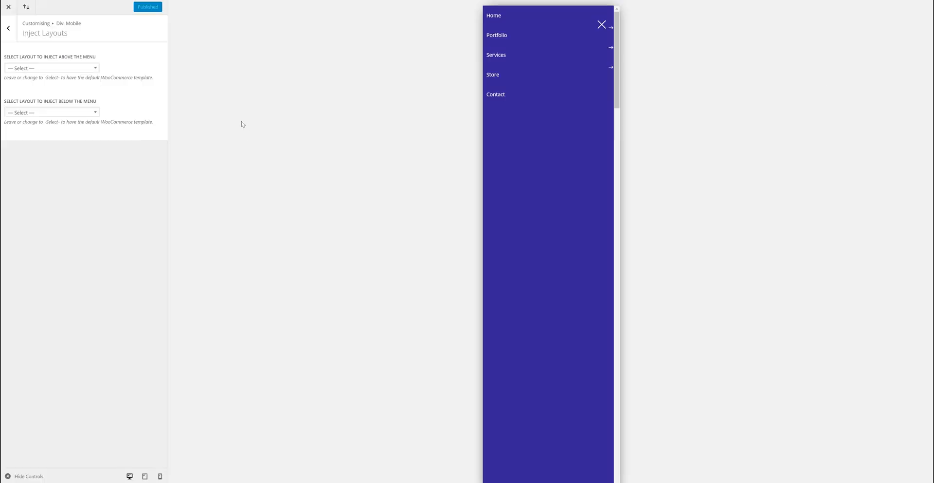
Step: Inject Menu Head above the menu, publish, and reload the Divi Mobile preview showing the logo
{"action": "left_click", "coordinate": [51, 68]}
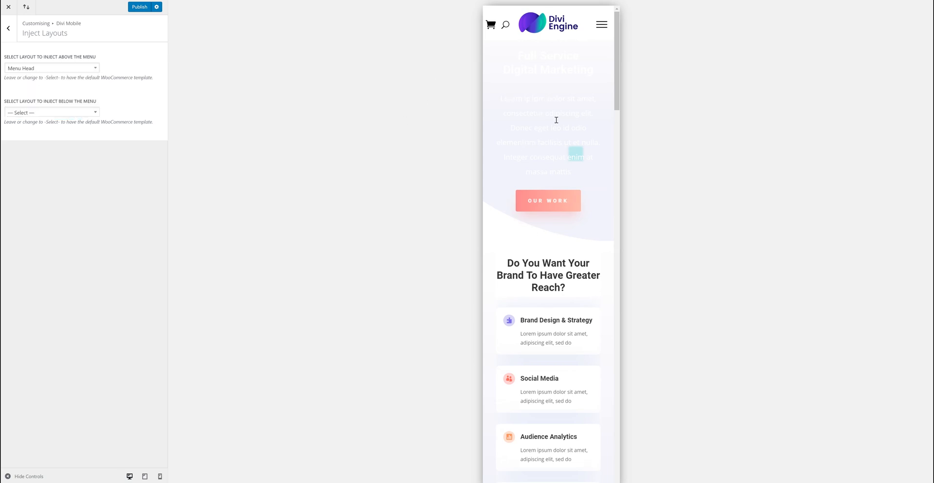
{"action": "left_click", "coordinate": [139, 7]}
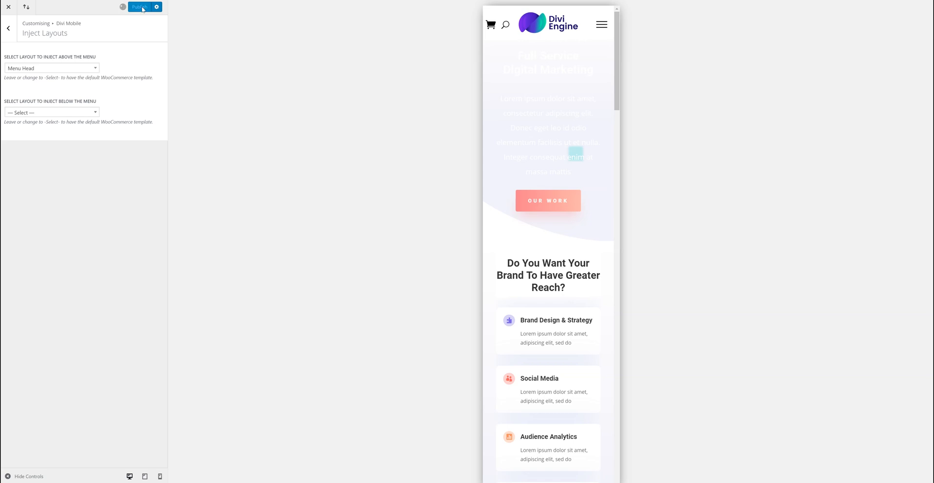
{"action": "left_click", "coordinate": [139, 7]}
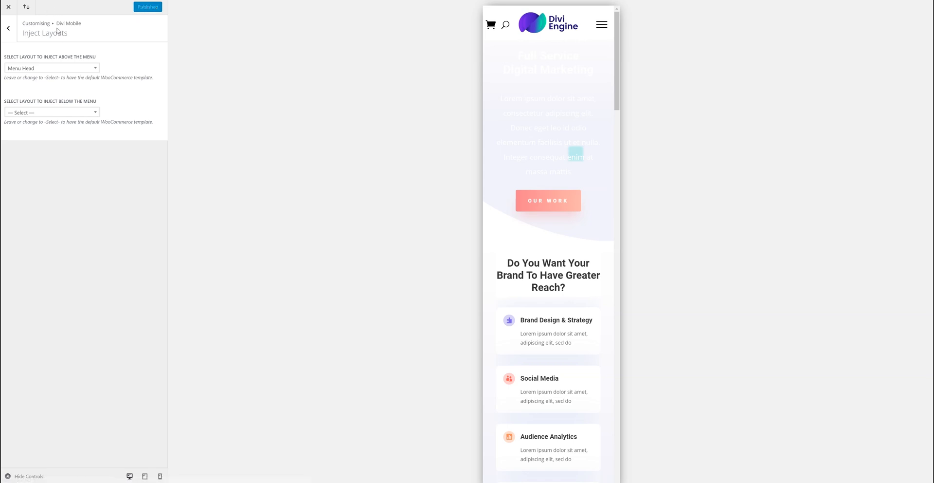
{"action": "left_click", "coordinate": [9, 28]}
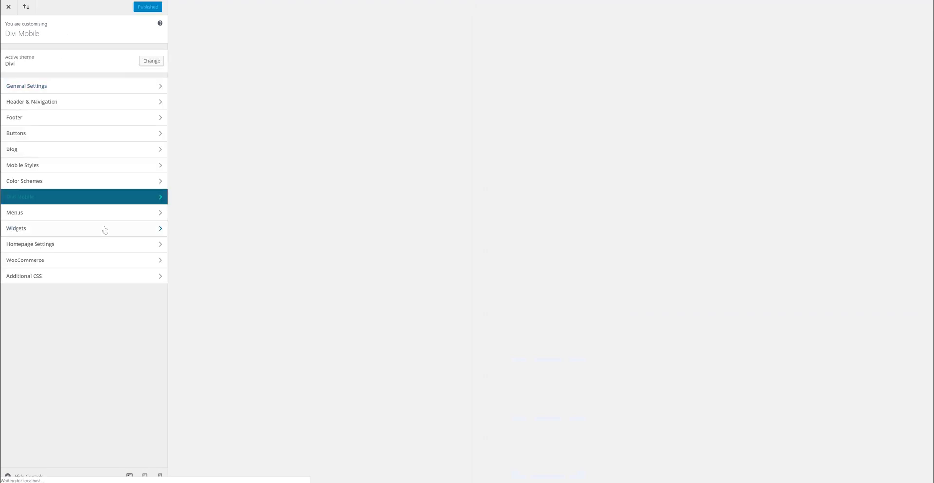
{"action": "left_click", "coordinate": [84, 196]}
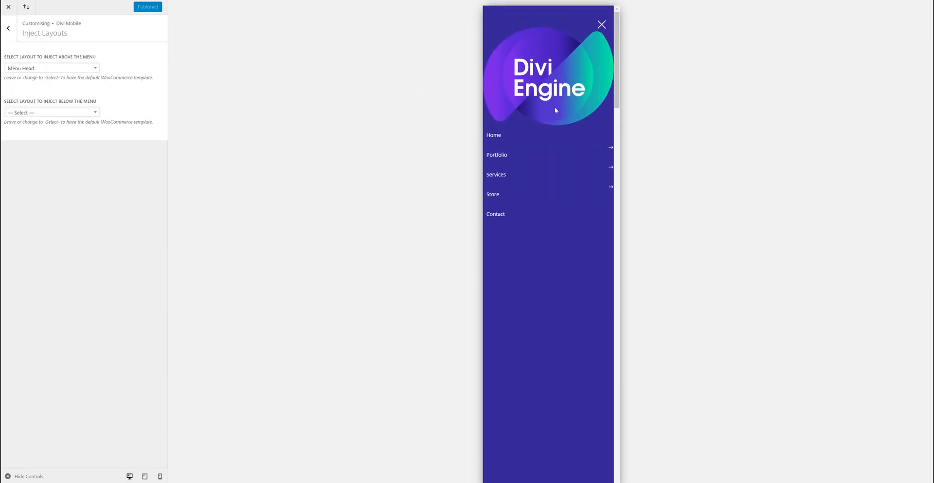
{"action": "mouse_move", "coordinate": [143, 94]}
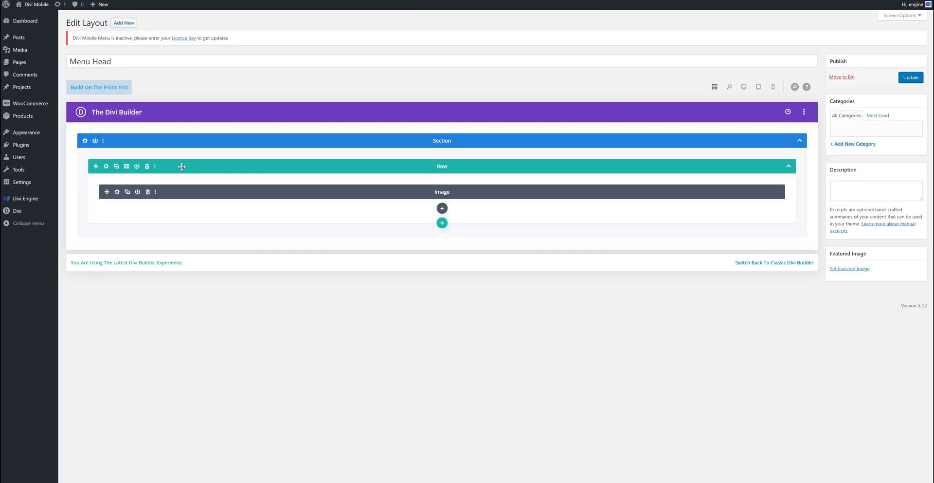
Step: Set the Menu Head logo image Max Width to 73% with centered alignment in its Design settings
{"action": "left_click", "coordinate": [106, 166]}
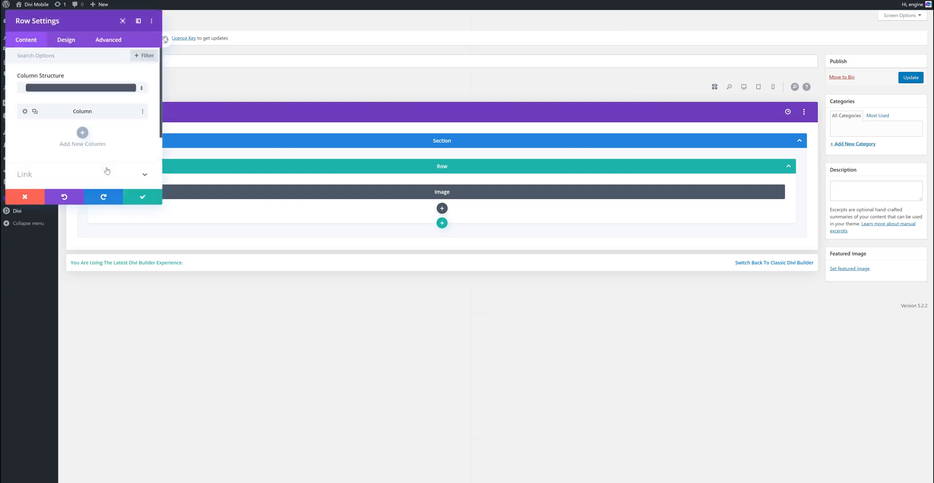
{"action": "left_click", "coordinate": [66, 38]}
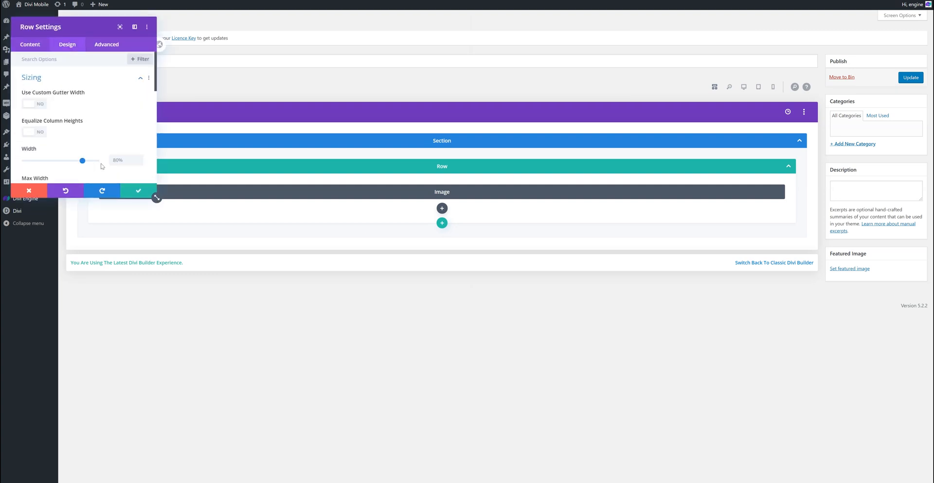
{"action": "left_click", "coordinate": [442, 191]}
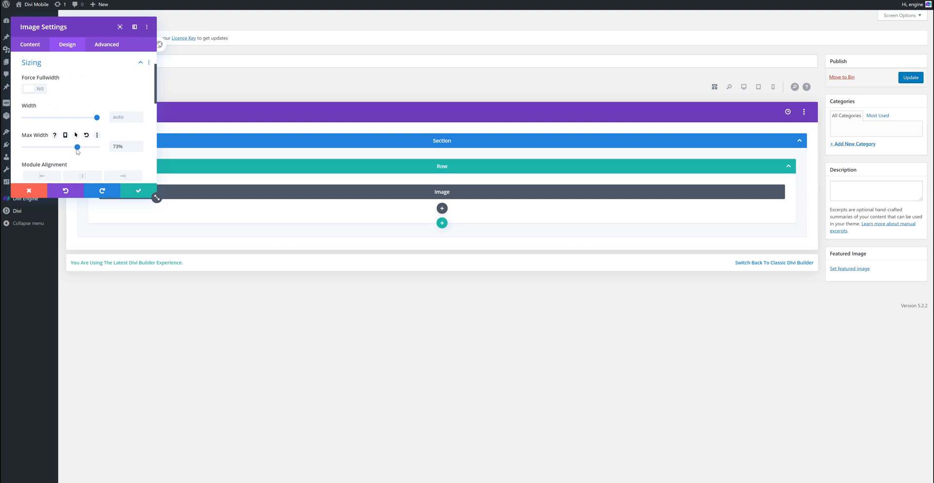
{"action": "left_click_drag", "start_coordinate": [78, 147], "coordinate": [59, 147]}
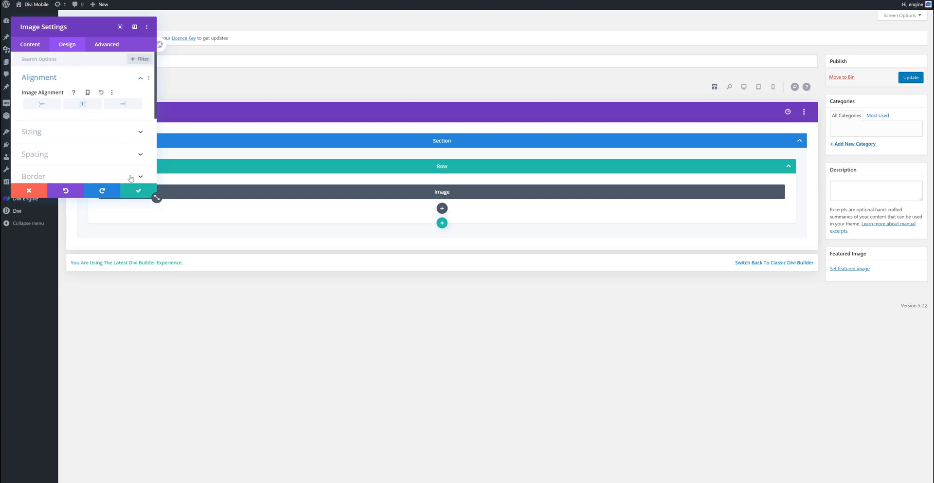
{"action": "left_click", "coordinate": [138, 191]}
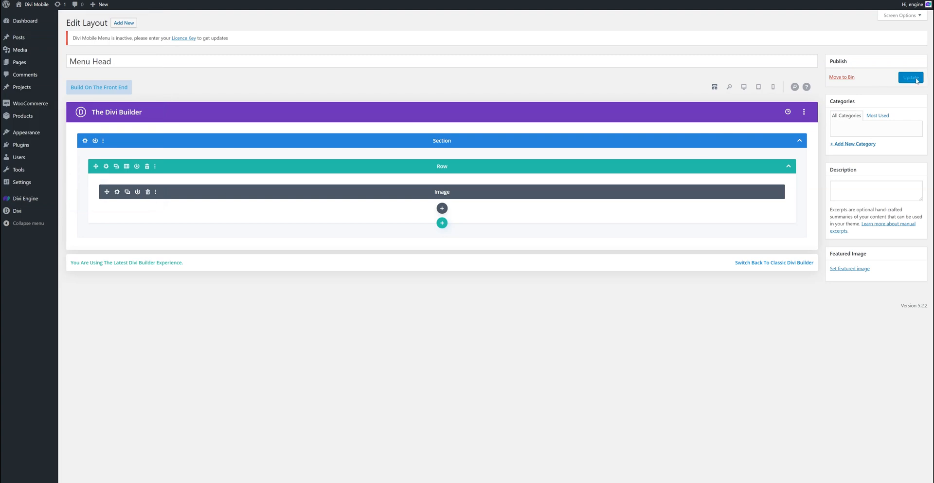
Step: Update the layout and reload the Divi Mobile preview showing the smaller centered logo above the menu
{"action": "left_click", "coordinate": [911, 78]}
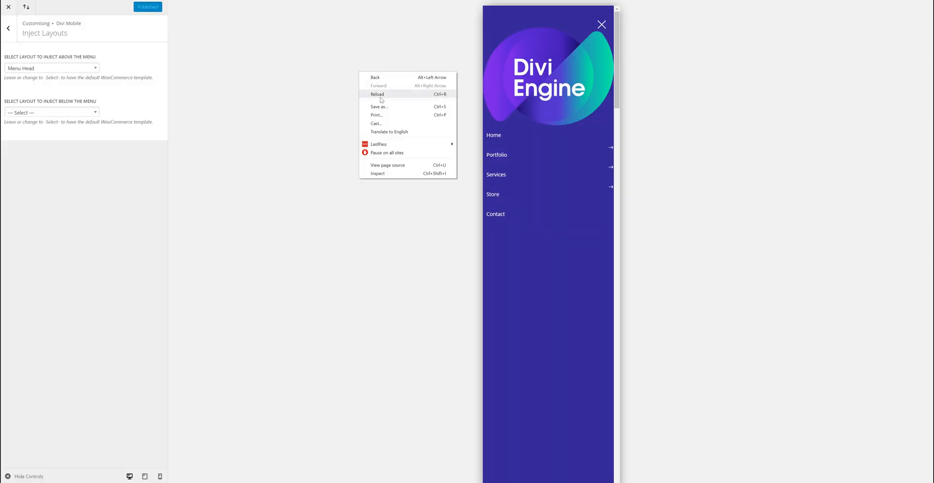
{"action": "left_click", "coordinate": [378, 94]}
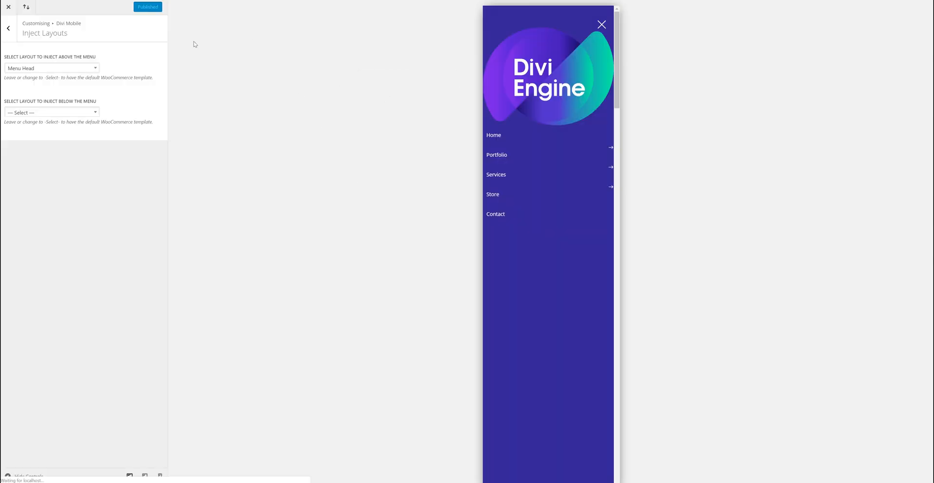
{"action": "left_click", "coordinate": [9, 28]}
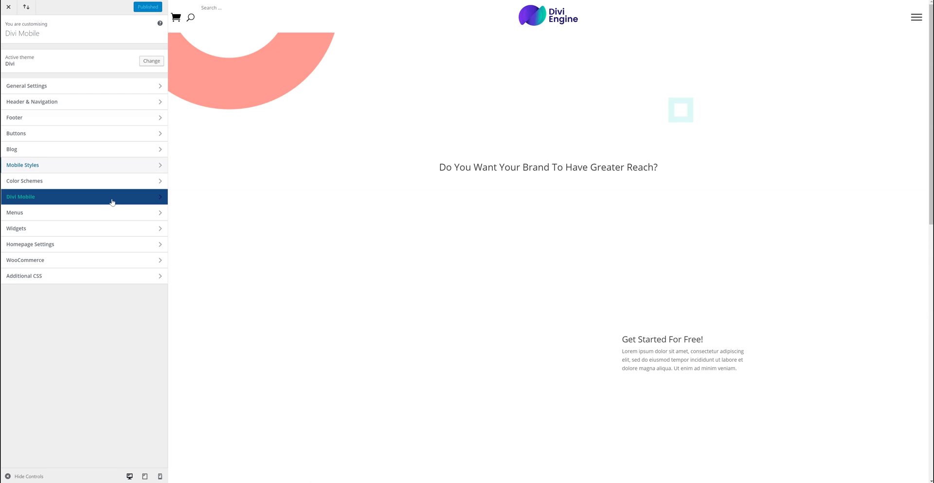
{"action": "left_click", "coordinate": [84, 197]}
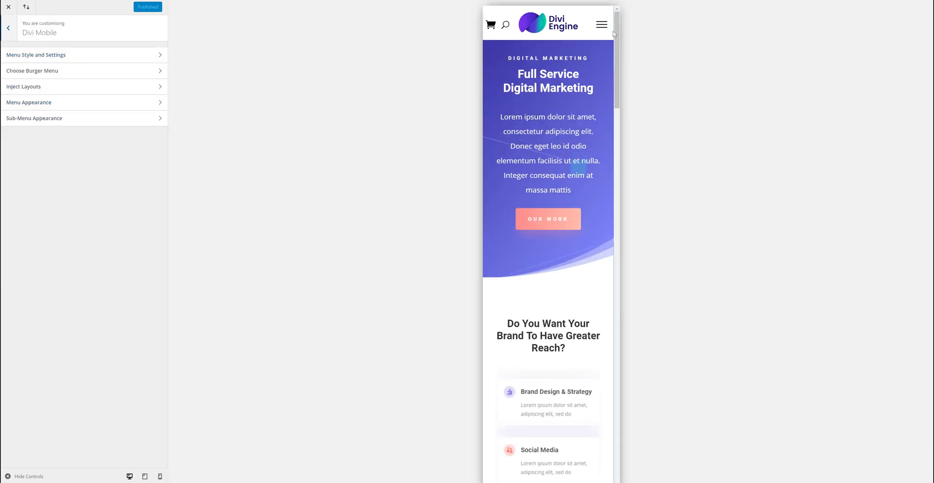
{"action": "left_click", "coordinate": [602, 24]}
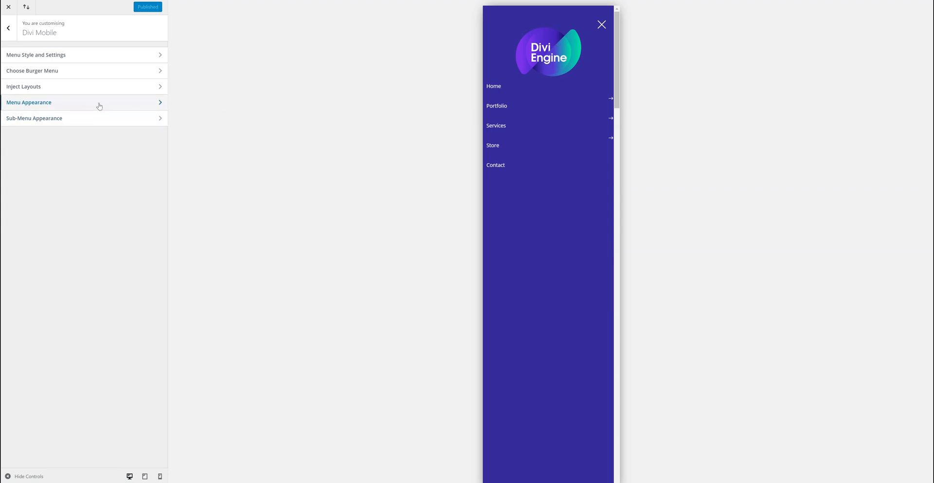
{"action": "left_click", "coordinate": [23, 85]}
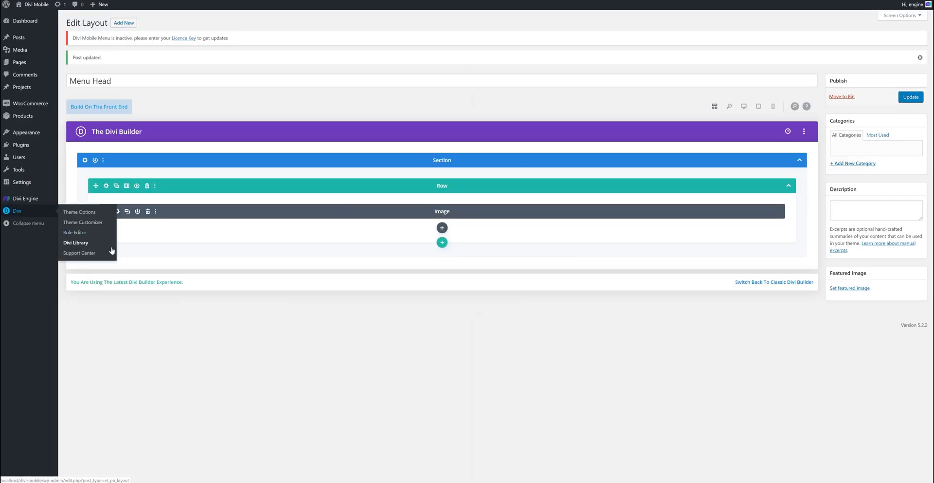
Step: Delete the Stop Module Stacking module from the Menu Footer layout and update it
{"action": "left_click", "coordinate": [75, 242]}
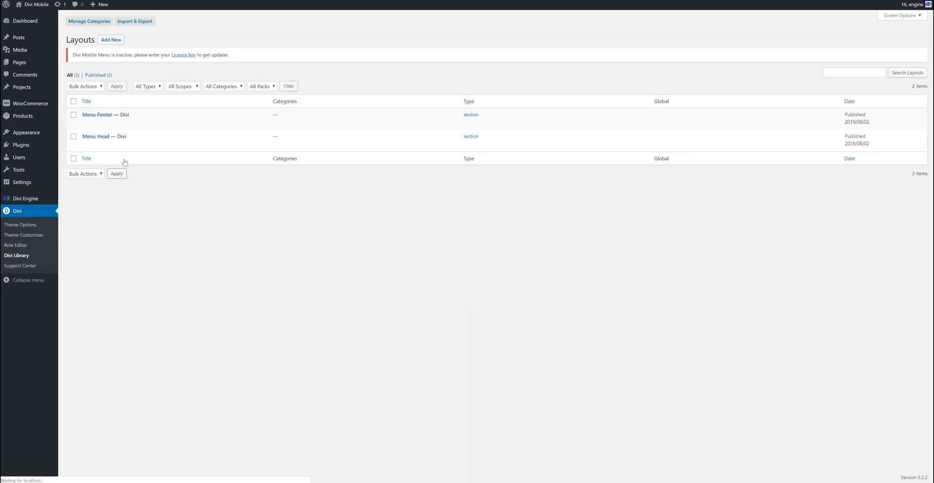
{"action": "left_click", "coordinate": [97, 115]}
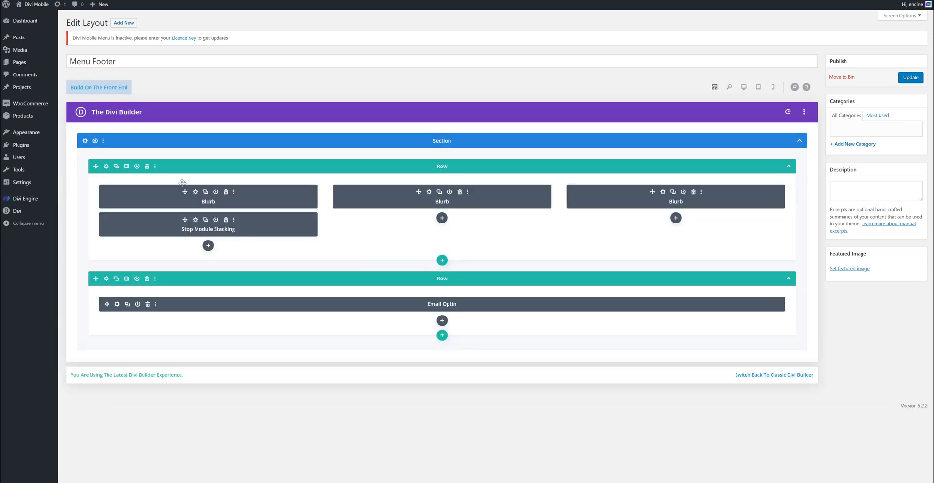
{"action": "mouse_move", "coordinate": [238, 199]}
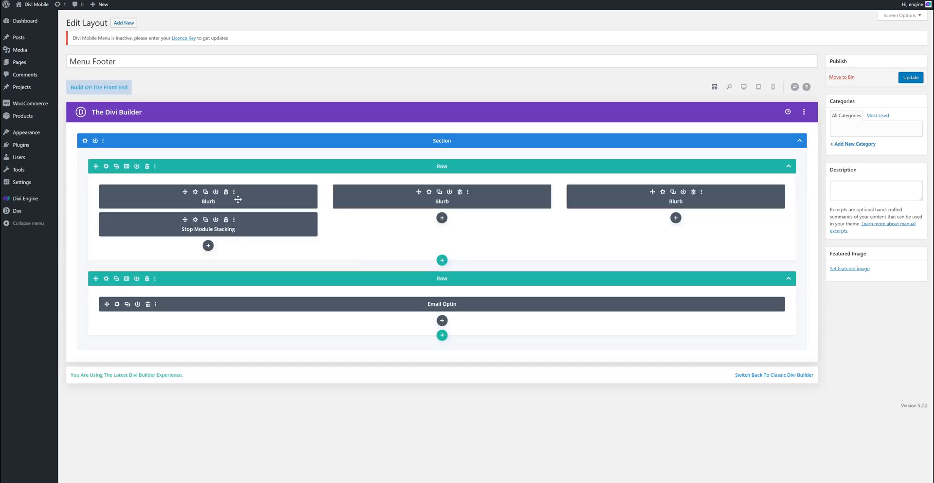
{"action": "mouse_move", "coordinate": [423, 202]}
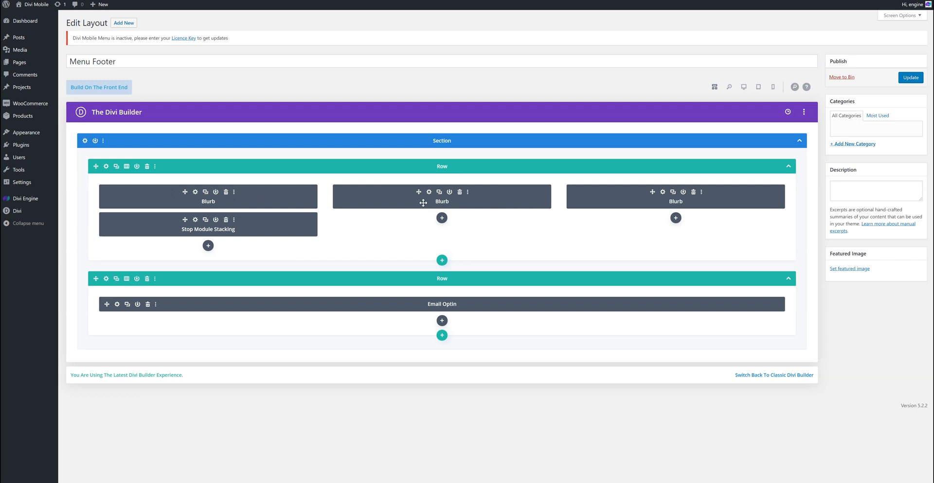
{"action": "mouse_move", "coordinate": [217, 220]}
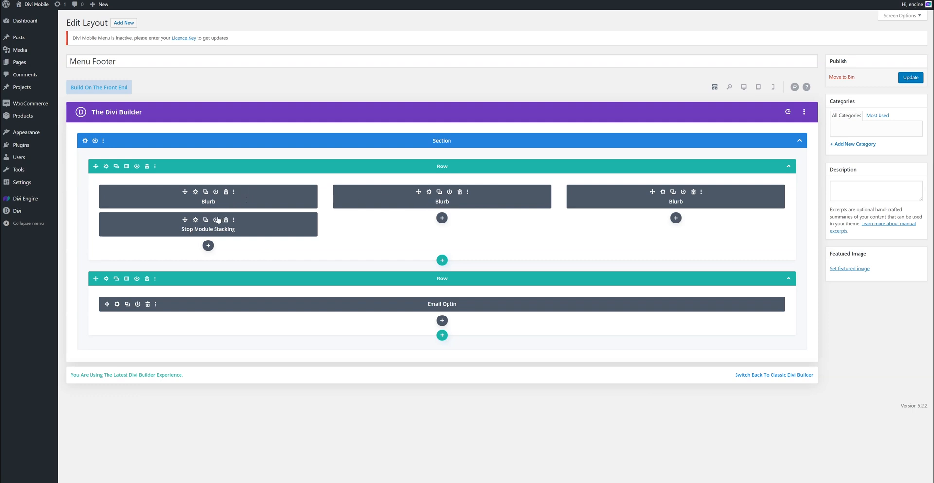
{"action": "mouse_move", "coordinate": [261, 233]}
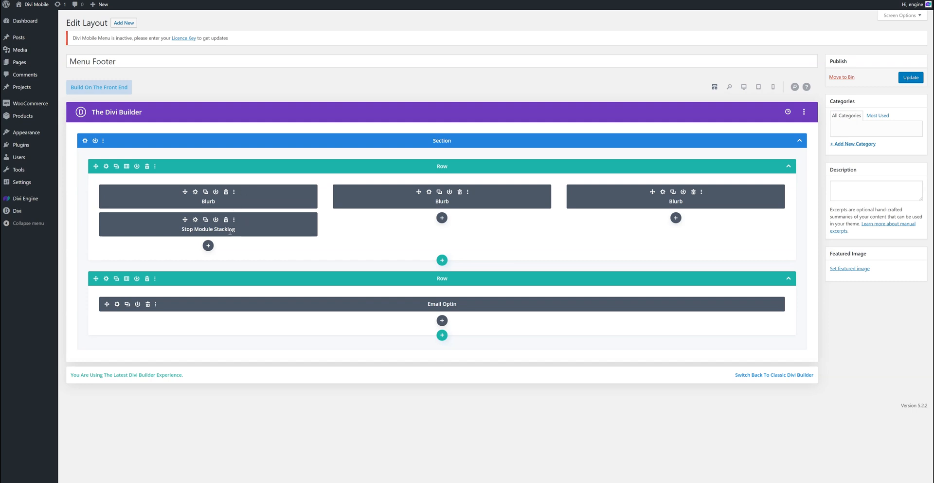
{"action": "mouse_move", "coordinate": [264, 221]}
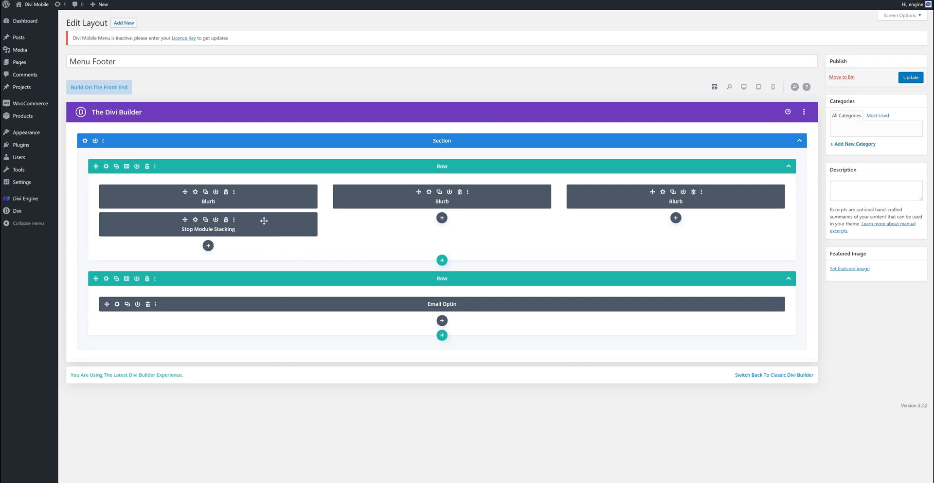
{"action": "mouse_move", "coordinate": [708, 194]}
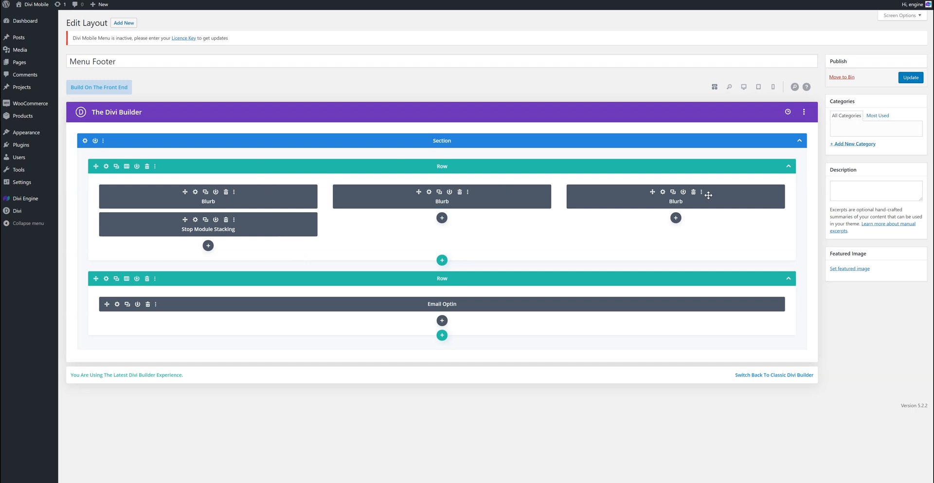
{"action": "mouse_move", "coordinate": [235, 177]}
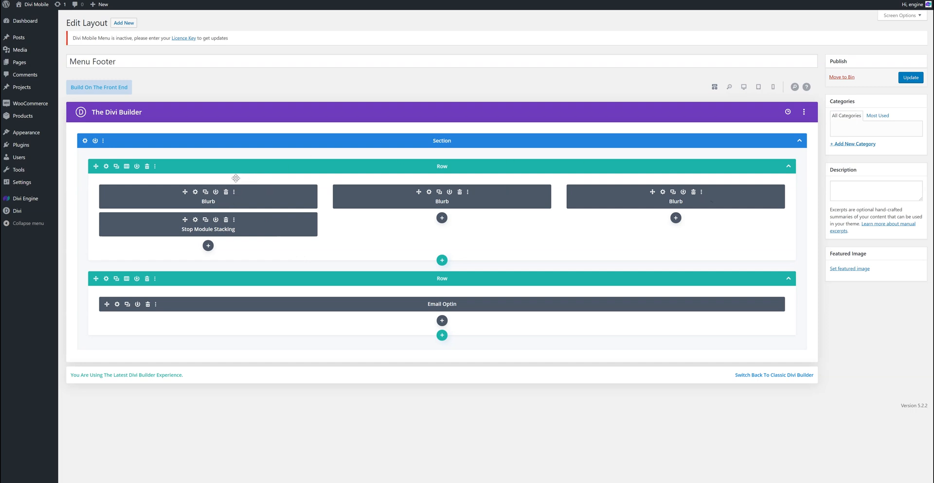
{"action": "mouse_move", "coordinate": [391, 173]}
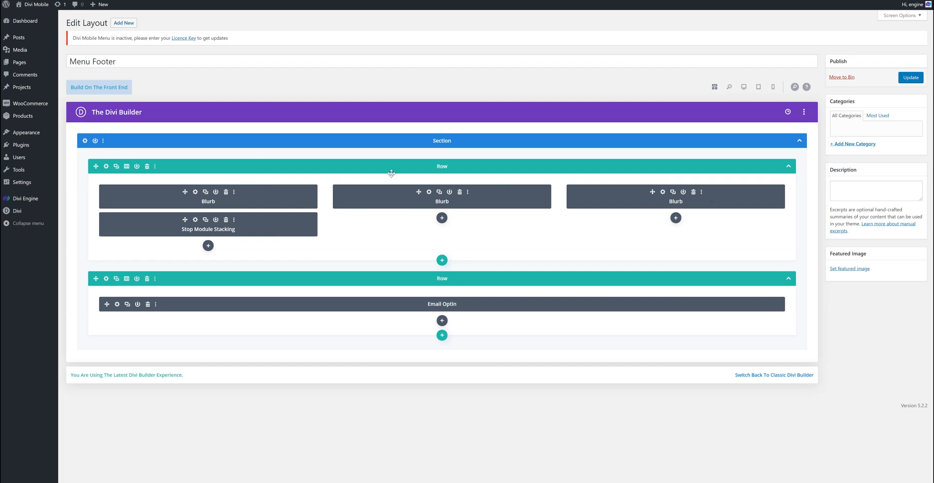
{"action": "mouse_move", "coordinate": [468, 192]}
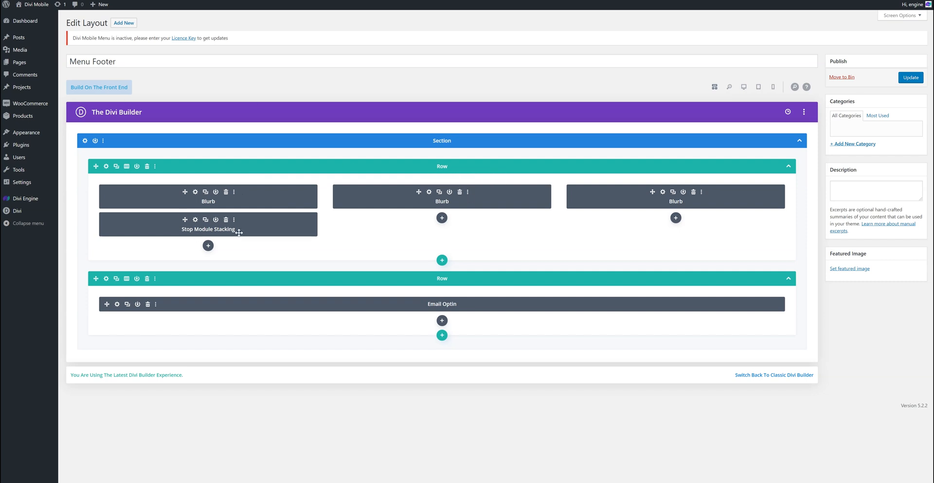
{"action": "left_click", "coordinate": [225, 219]}
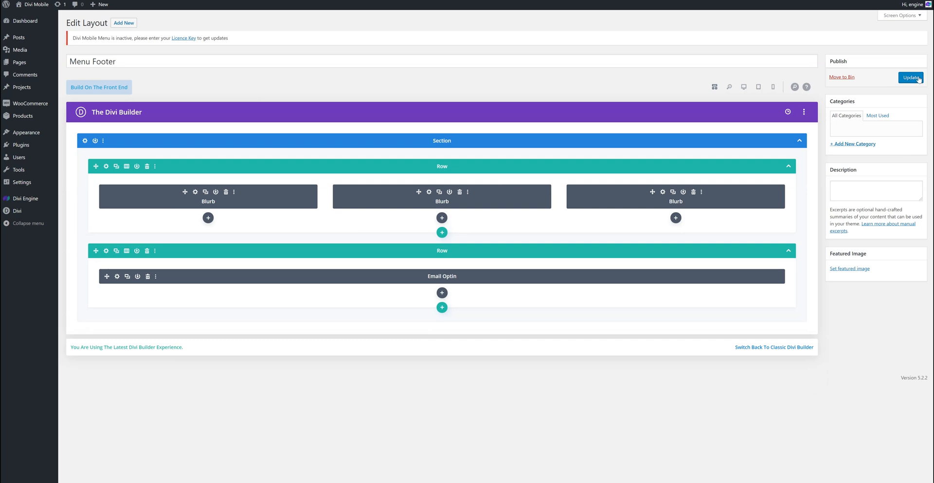
{"action": "left_click", "coordinate": [911, 77]}
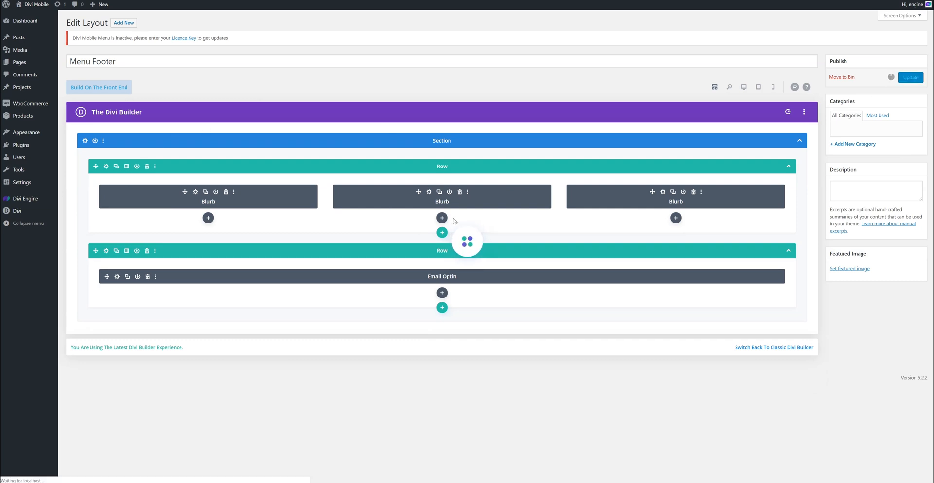
{"action": "left_click", "coordinate": [911, 77]}
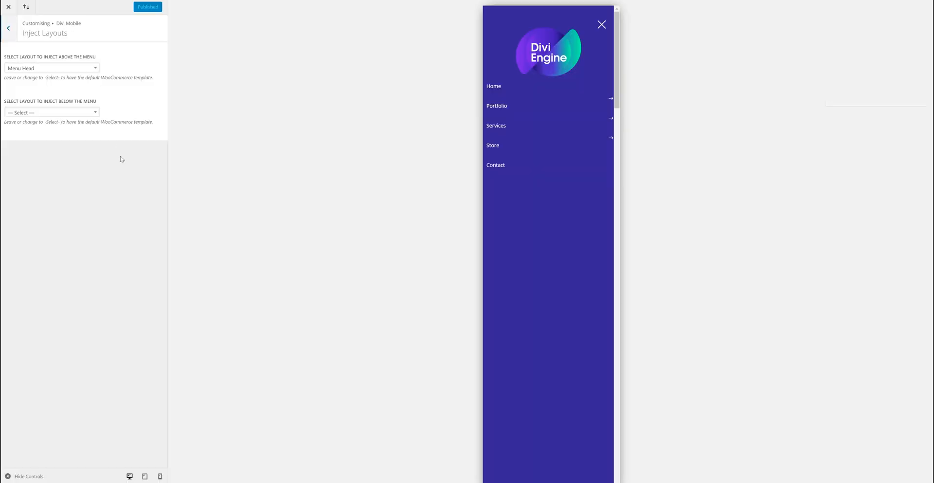
Step: Set the below-menu injected layout to Menu Footer and publish, showing icons and subscribe form
{"action": "left_click", "coordinate": [51, 112]}
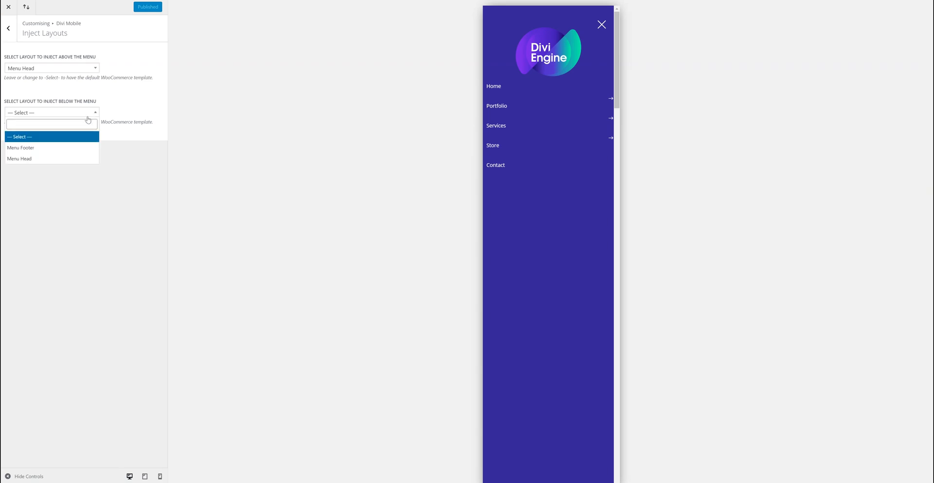
{"action": "left_click", "coordinate": [21, 148]}
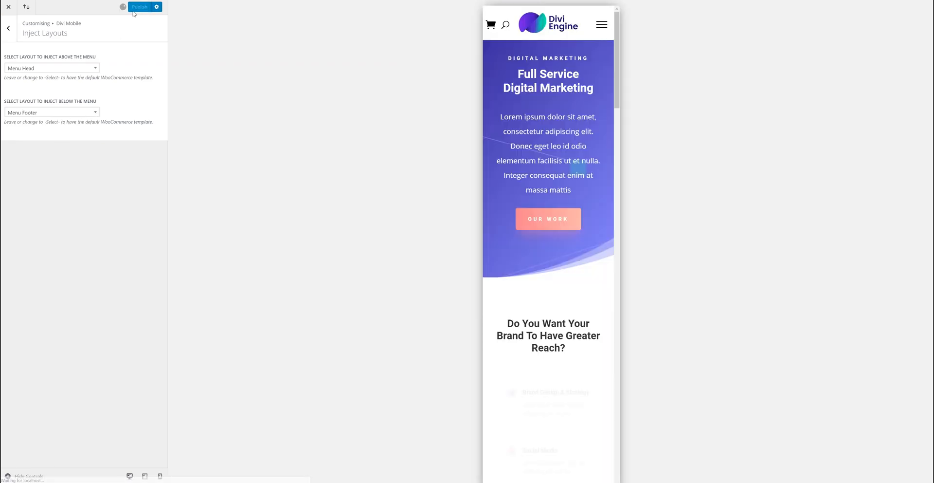
{"action": "left_click", "coordinate": [139, 6]}
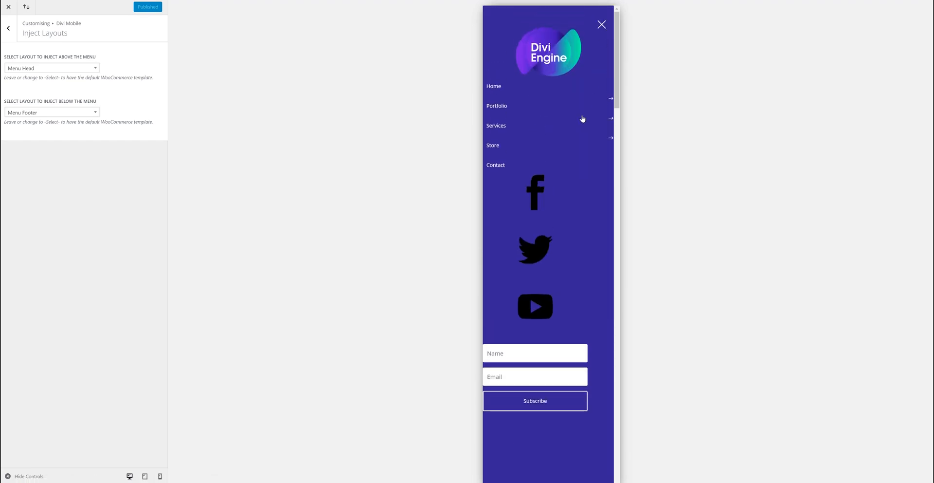
{"action": "mouse_move", "coordinate": [552, 203]}
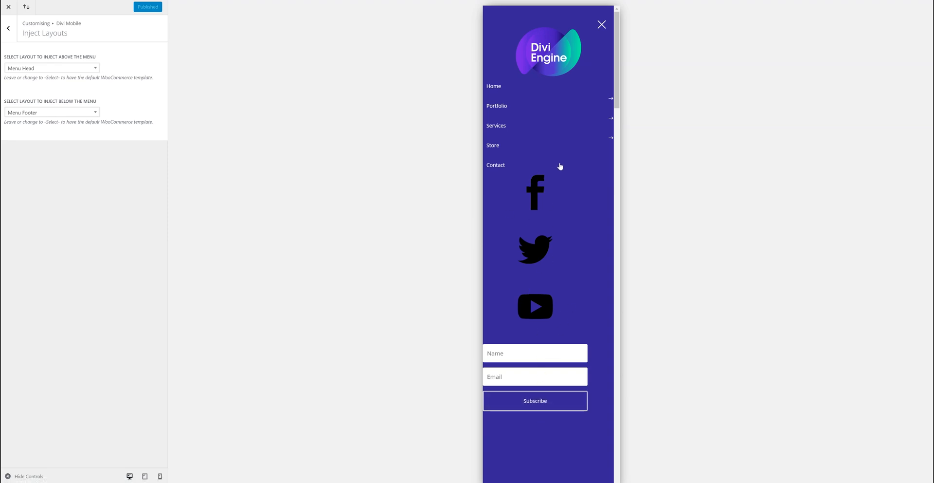
{"action": "mouse_move", "coordinate": [529, 195]}
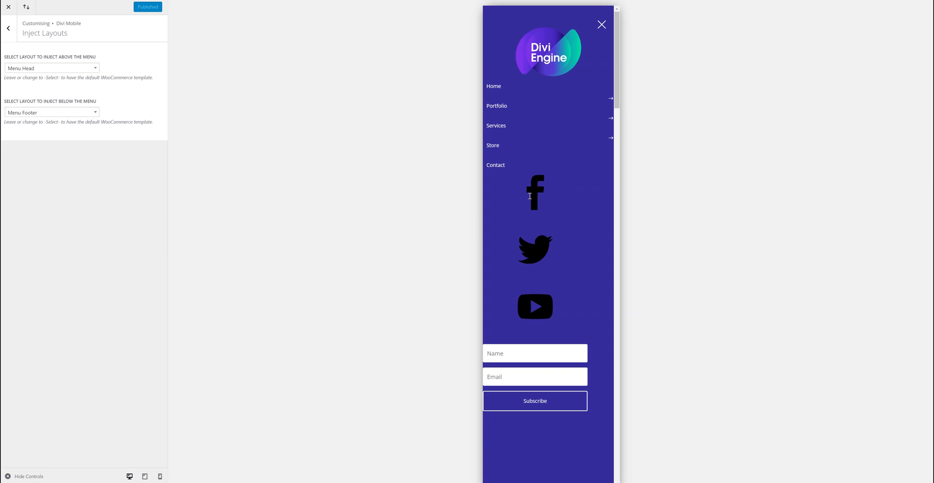
{"action": "mouse_move", "coordinate": [571, 210]}
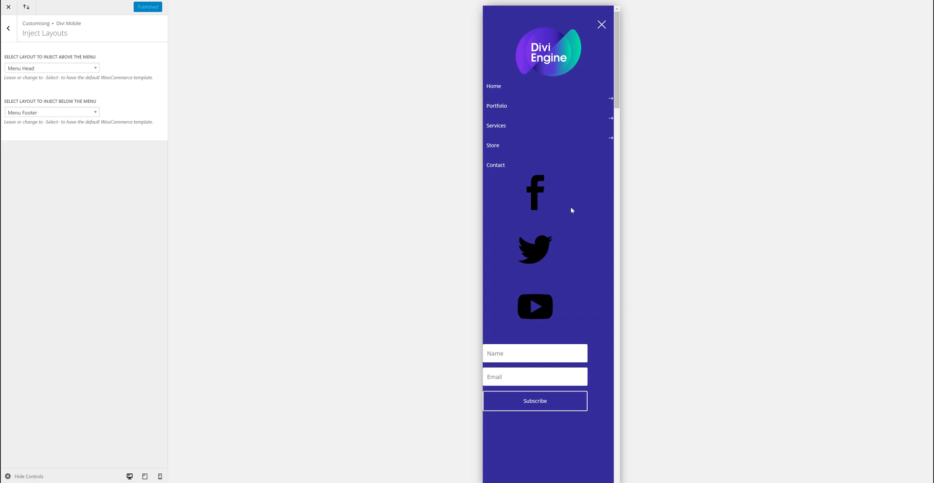
{"action": "mouse_move", "coordinate": [538, 256]}
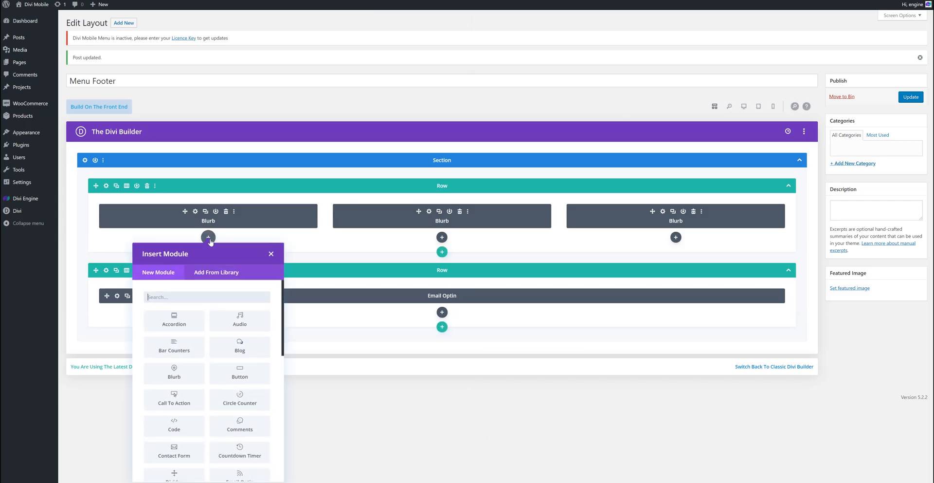
{"action": "scroll", "scroll_direction": "down", "scroll_amount": 3}
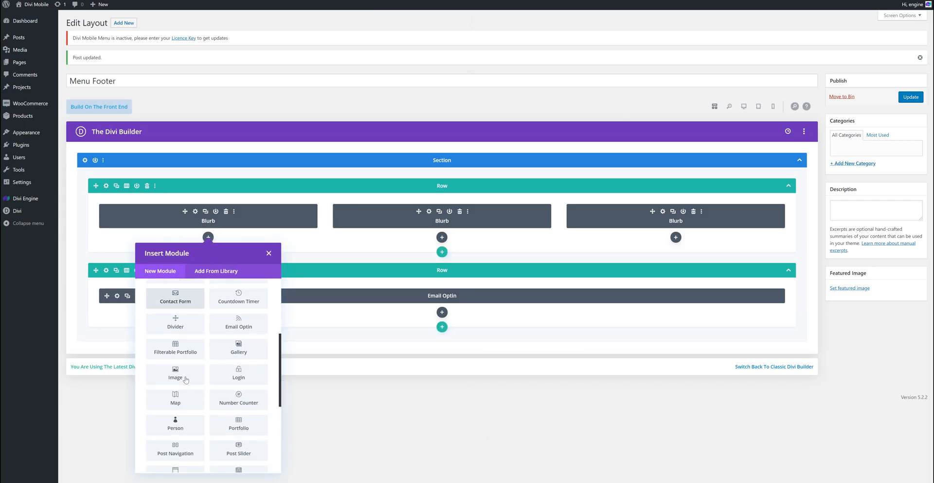
{"action": "scroll", "scroll_direction": "down", "scroll_amount": 3}
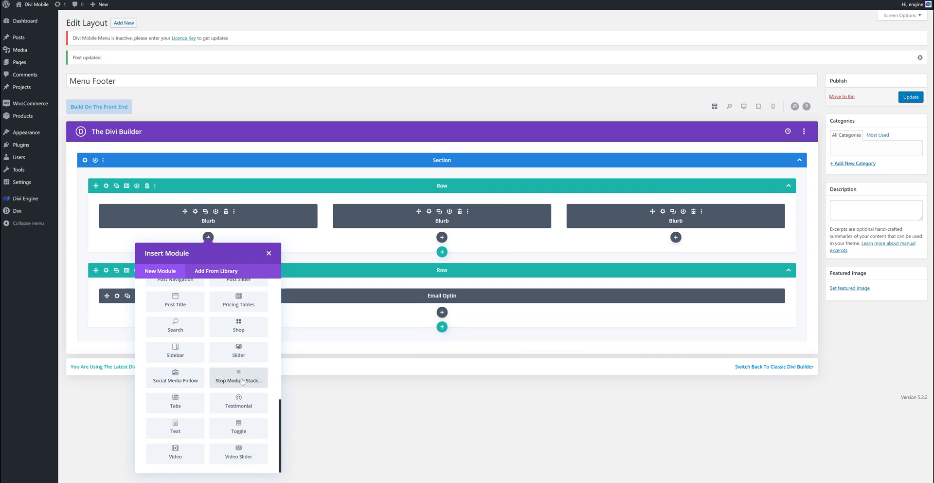
{"action": "left_click", "coordinate": [238, 376]}
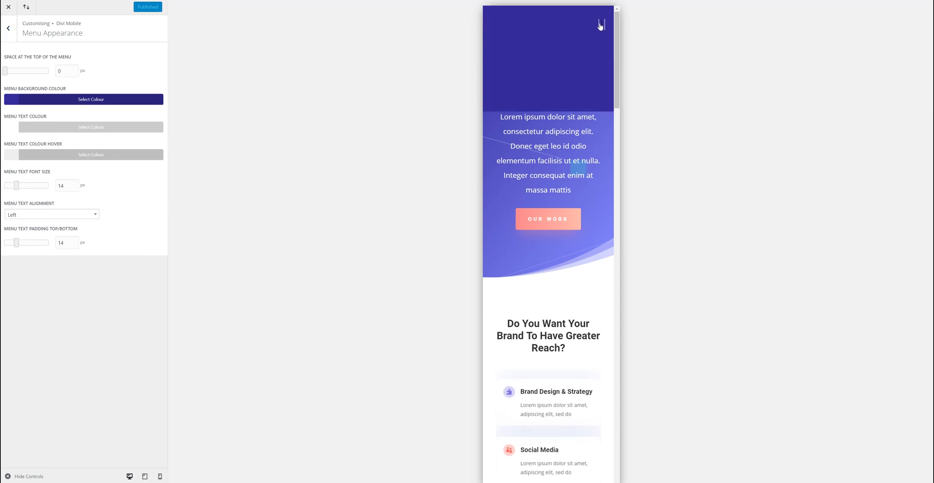
Step: Expand the mobile menu with logo, items, icons and form, then return to Divi Mobile settings
{"action": "left_click", "coordinate": [601, 25]}
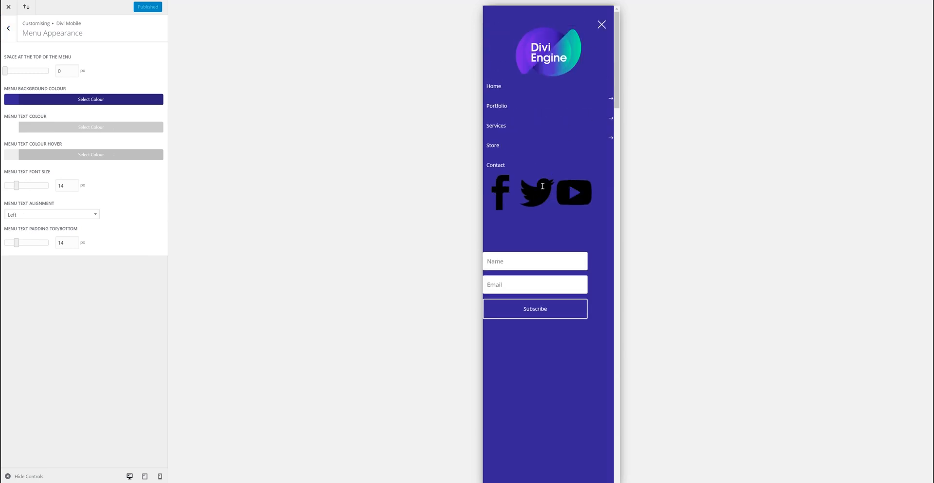
{"action": "mouse_move", "coordinate": [568, 195]}
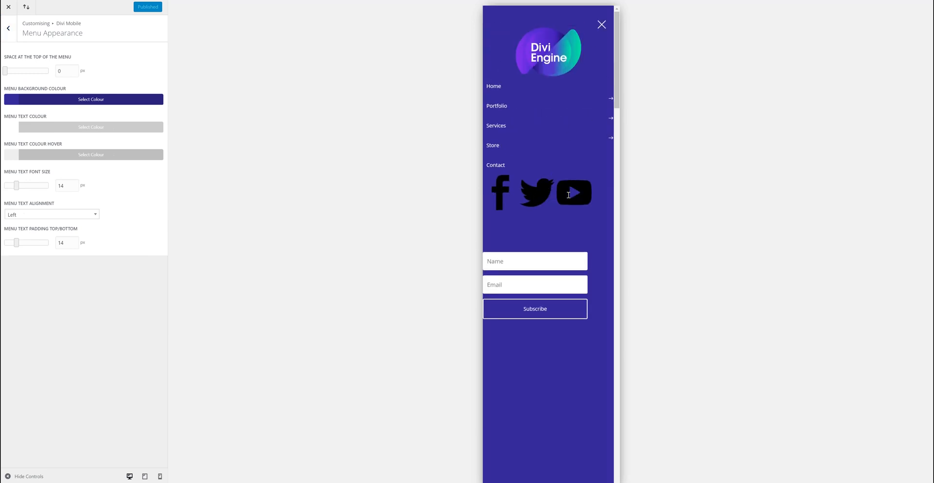
{"action": "mouse_move", "coordinate": [476, 203]}
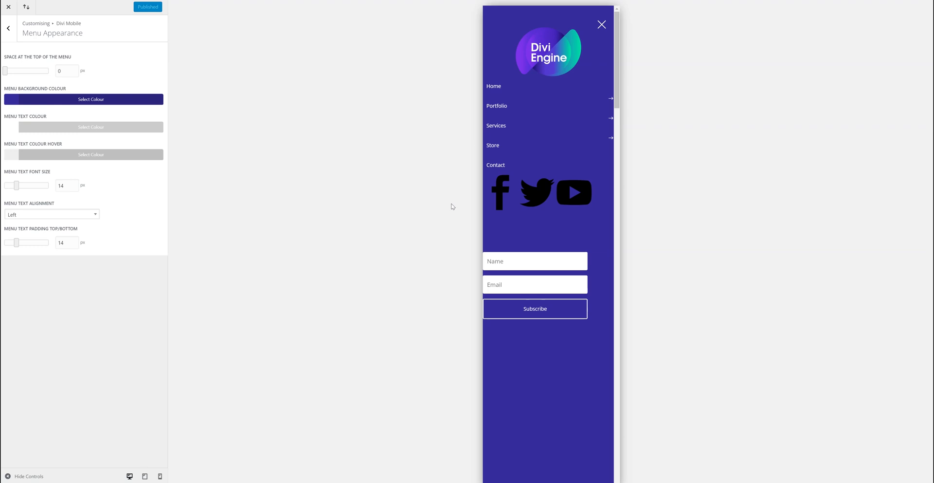
{"action": "left_click", "coordinate": [7, 28]}
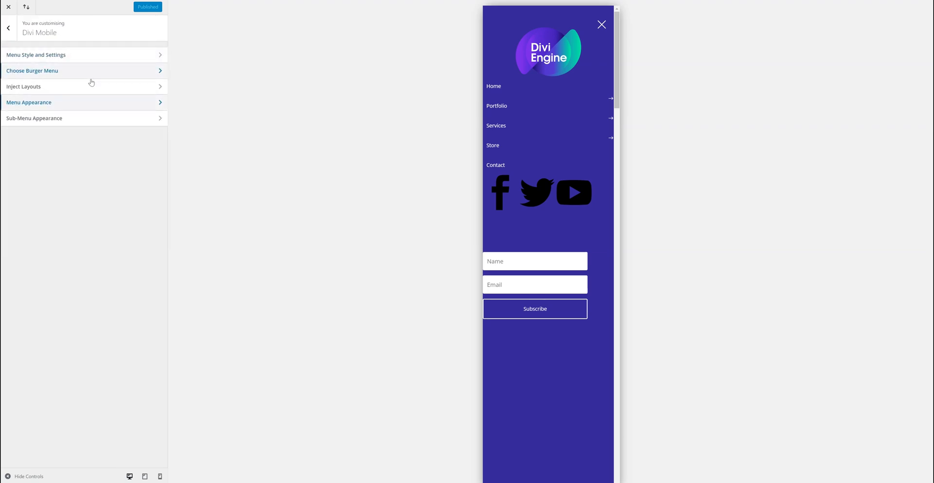
Step: Set Enable Preview Mode to Mobile in Menu Style and Settings and expand the menu at phone width
{"action": "left_click", "coordinate": [36, 55]}
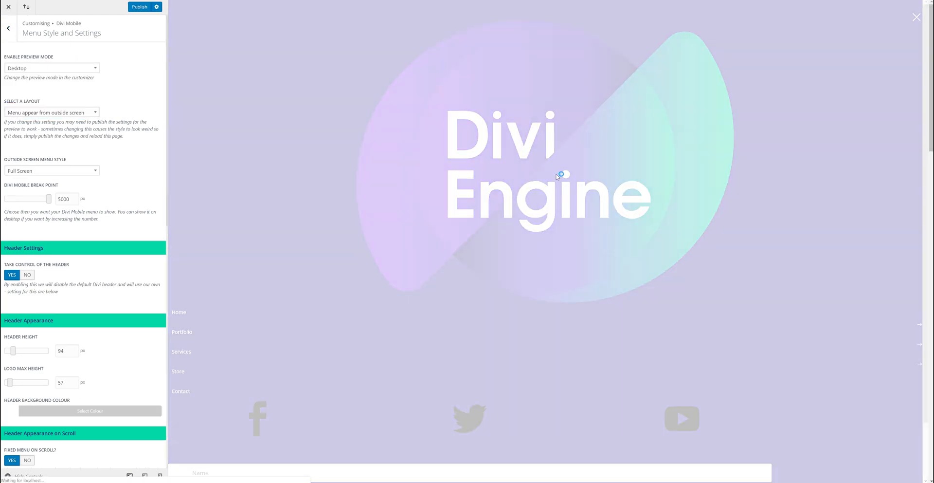
{"action": "scroll", "scroll_direction": "down", "scroll_amount": 3}
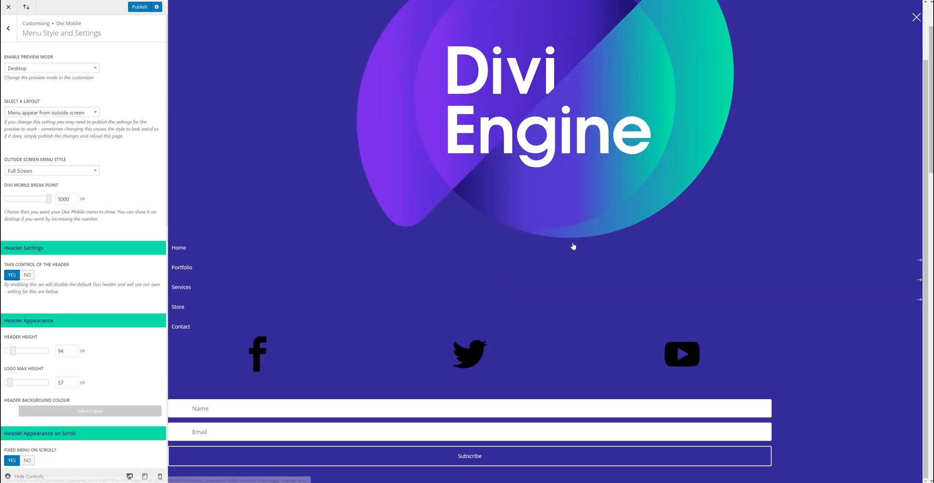
{"action": "left_click", "coordinate": [50, 68]}
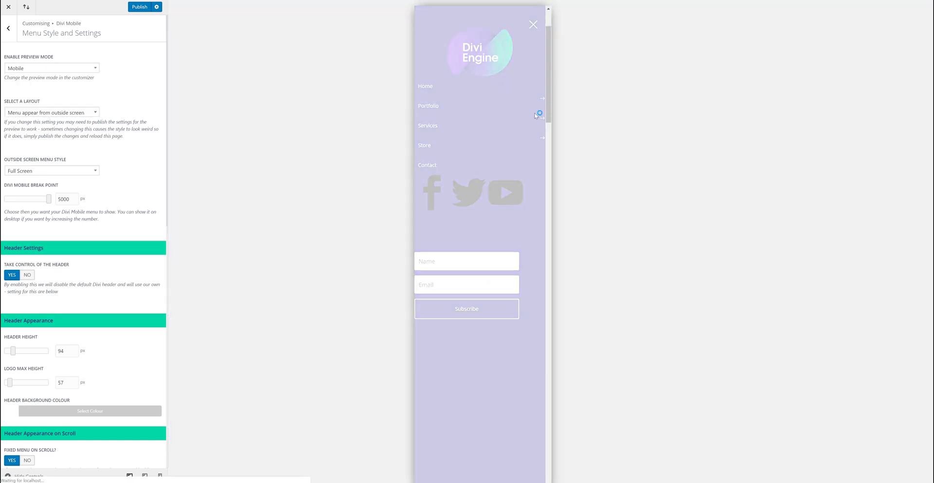
{"action": "left_click", "coordinate": [532, 24]}
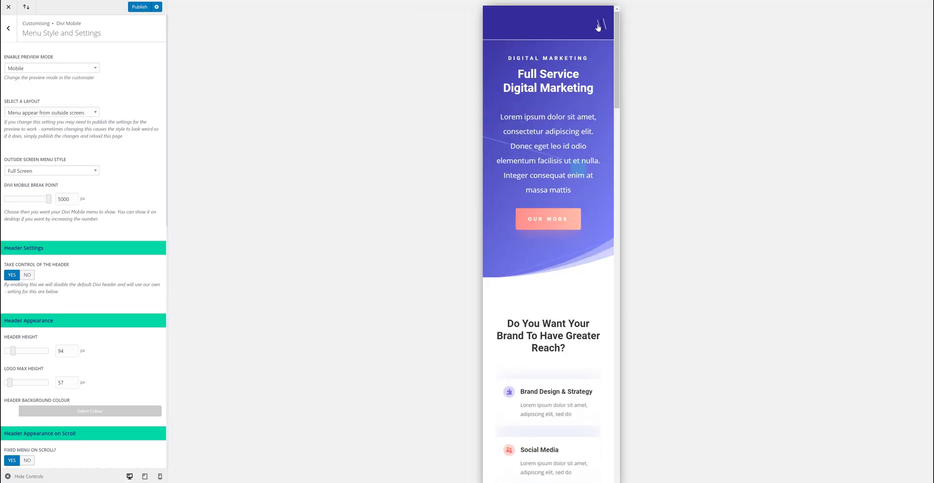
{"action": "left_click", "coordinate": [601, 25]}
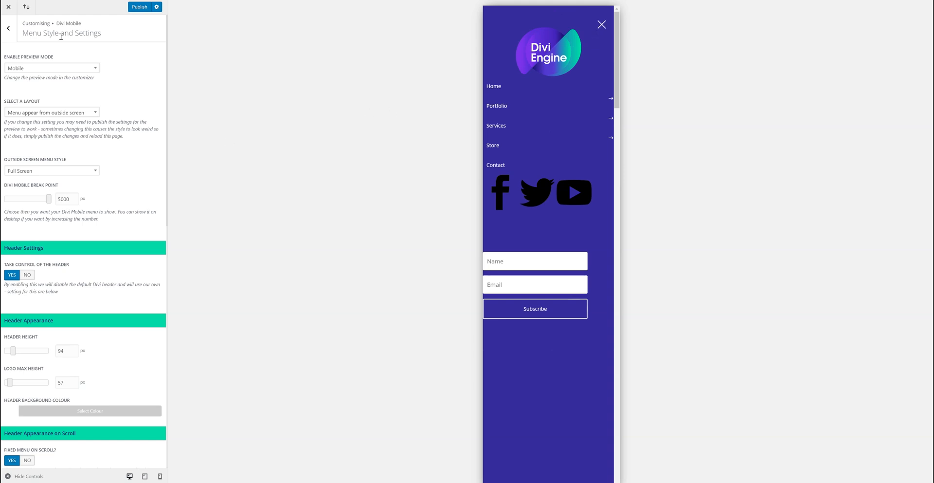
{"action": "left_click", "coordinate": [9, 28]}
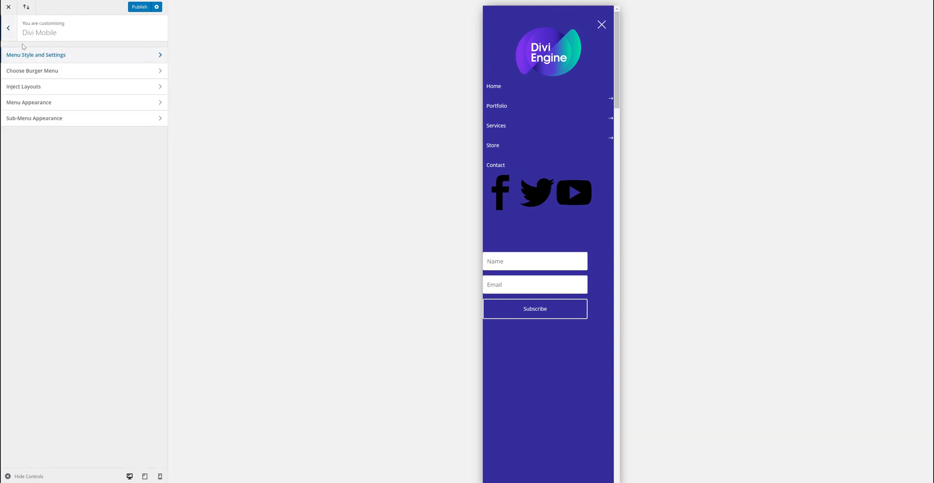
Step: Clear the below-menu layout, keep Menu Head above the menu, and publish the Customizer changes
{"action": "left_click", "coordinate": [23, 87]}
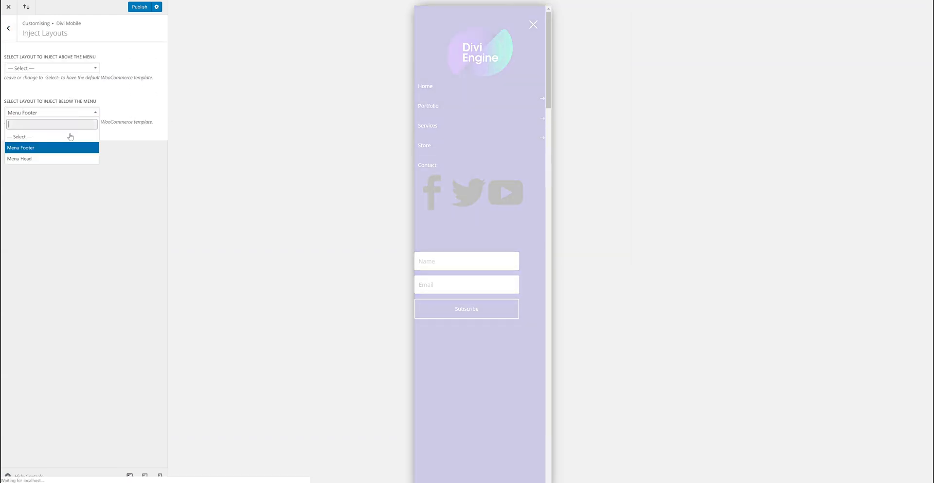
{"action": "left_click", "coordinate": [51, 68]}
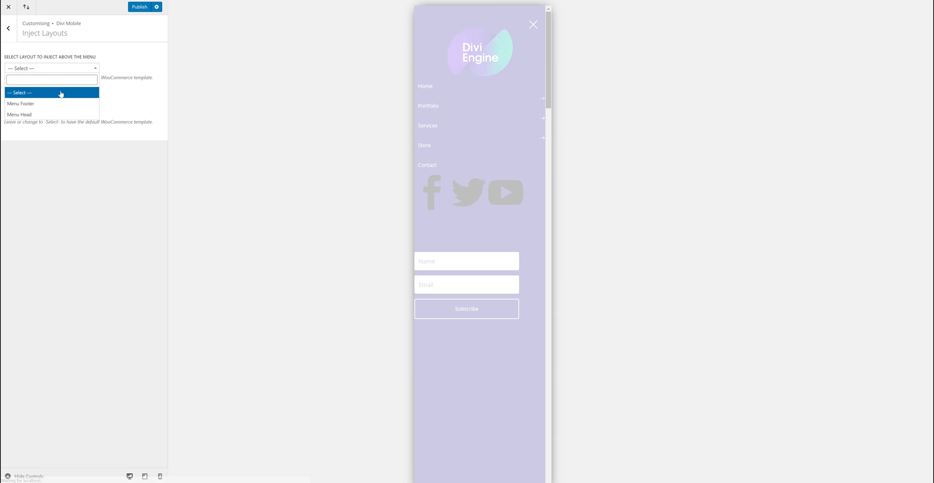
{"action": "left_click", "coordinate": [20, 114]}
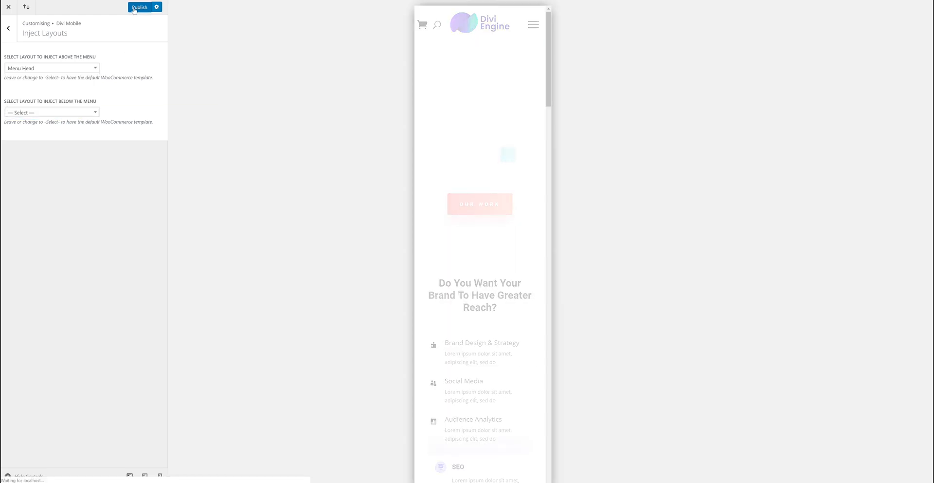
{"action": "left_click", "coordinate": [140, 7]}
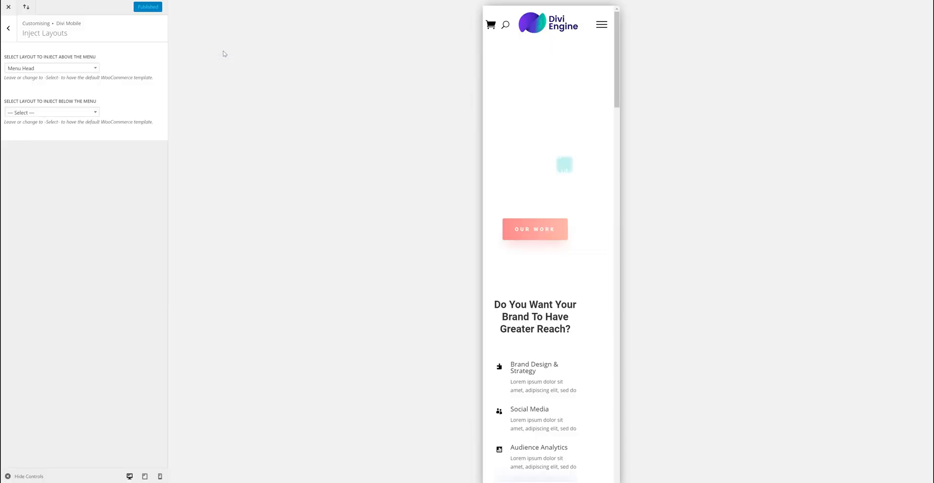
{"action": "left_click", "coordinate": [8, 29]}
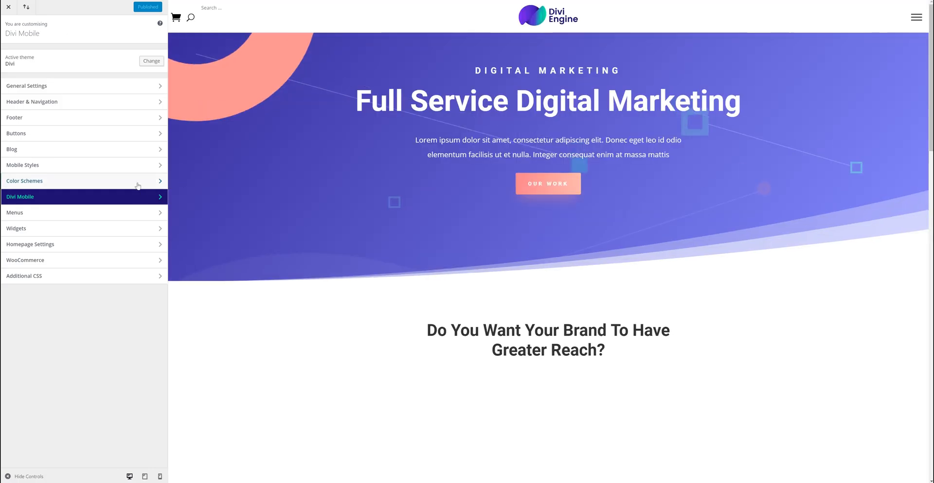
Step: Return to Inject Layouts and open the mobile menu preview showing the centred logo without footer
{"action": "left_click", "coordinate": [19, 195]}
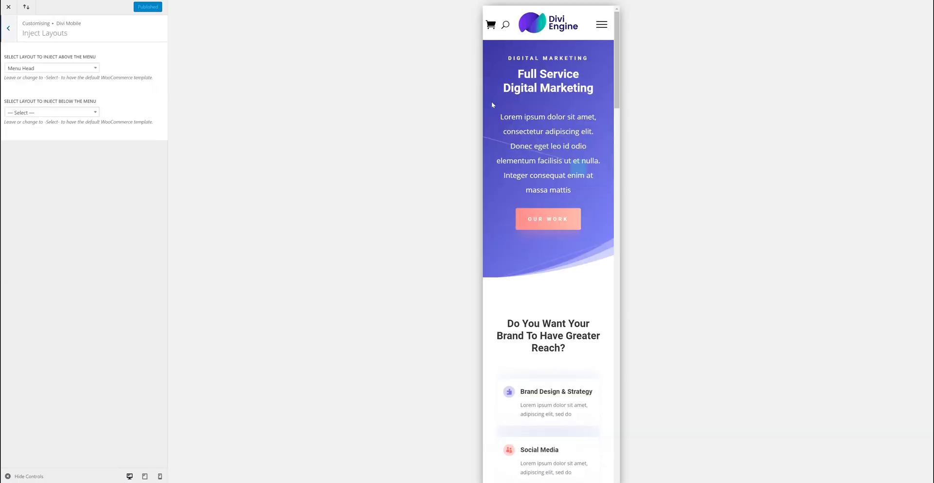
{"action": "left_click", "coordinate": [602, 25]}
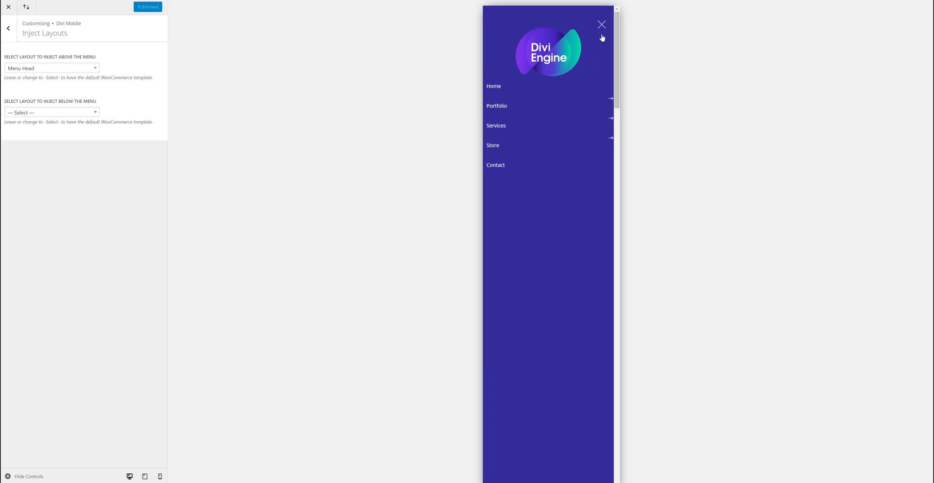
{"action": "mouse_move", "coordinate": [41, 52]}
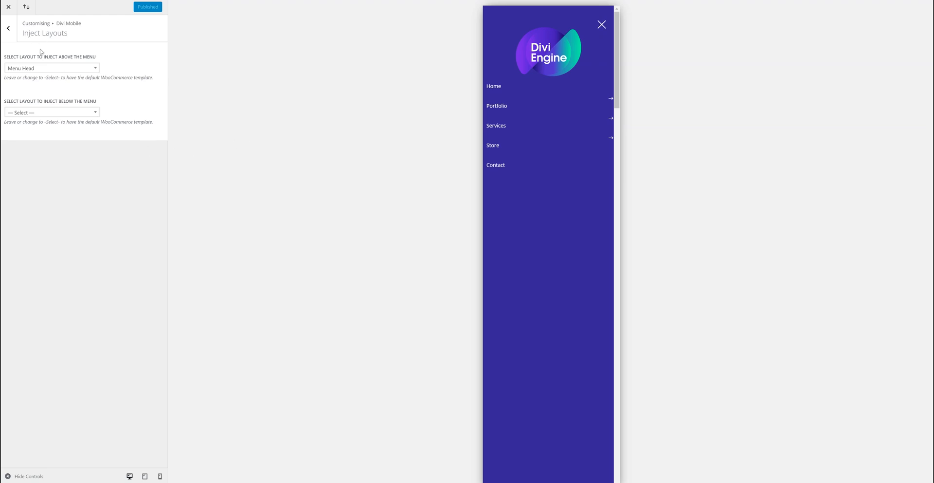
{"action": "mouse_move", "coordinate": [137, 436]}
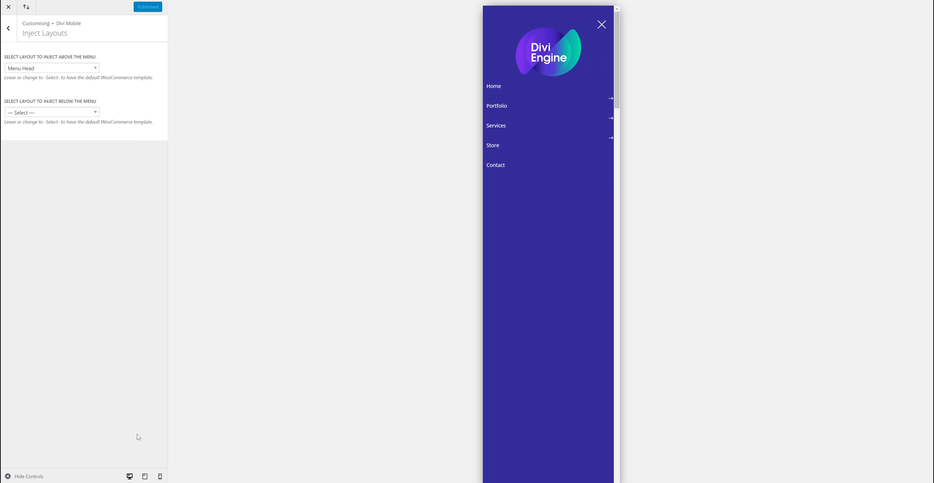